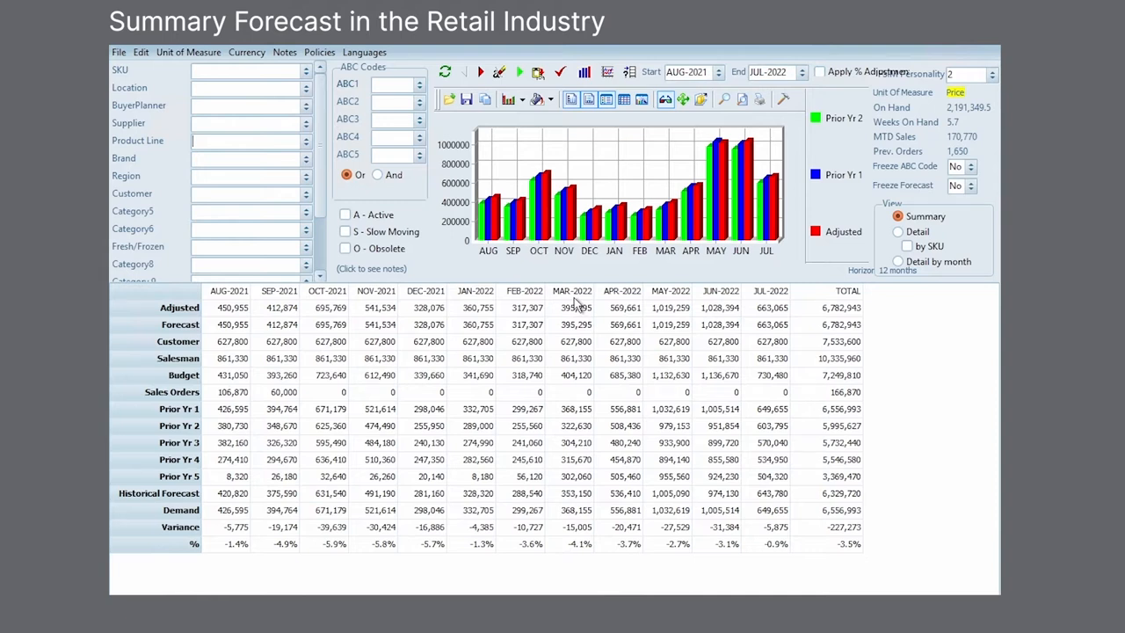
{"action": "mouse_move", "coordinate": [580, 292]}
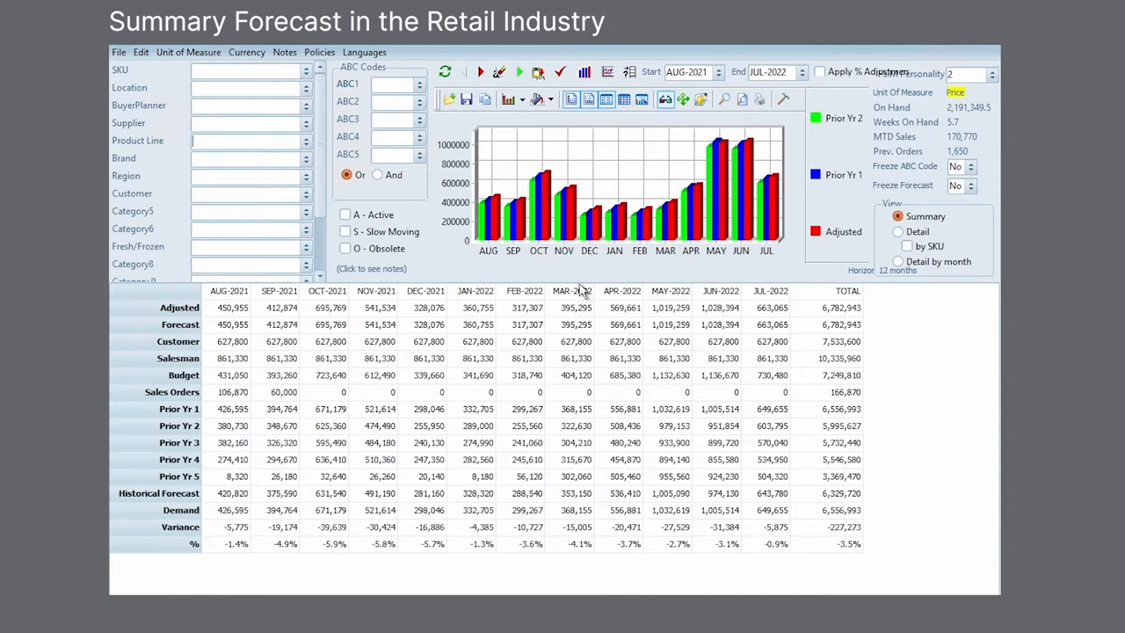
{"action": "mouse_move", "coordinate": [597, 343]}
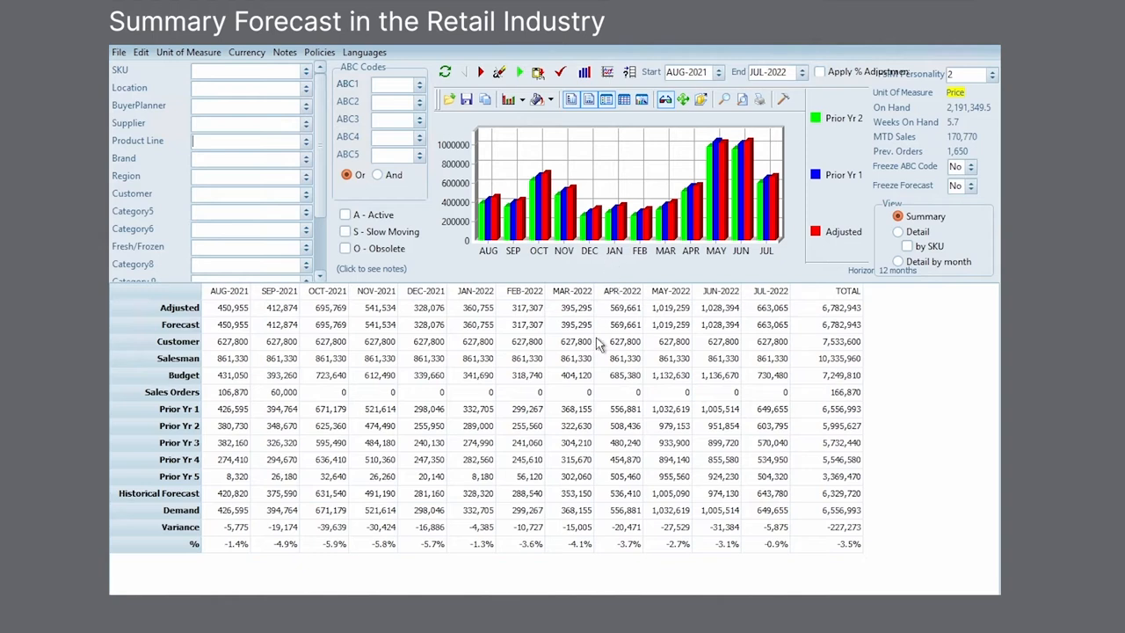
{"action": "mouse_move", "coordinate": [548, 334]}
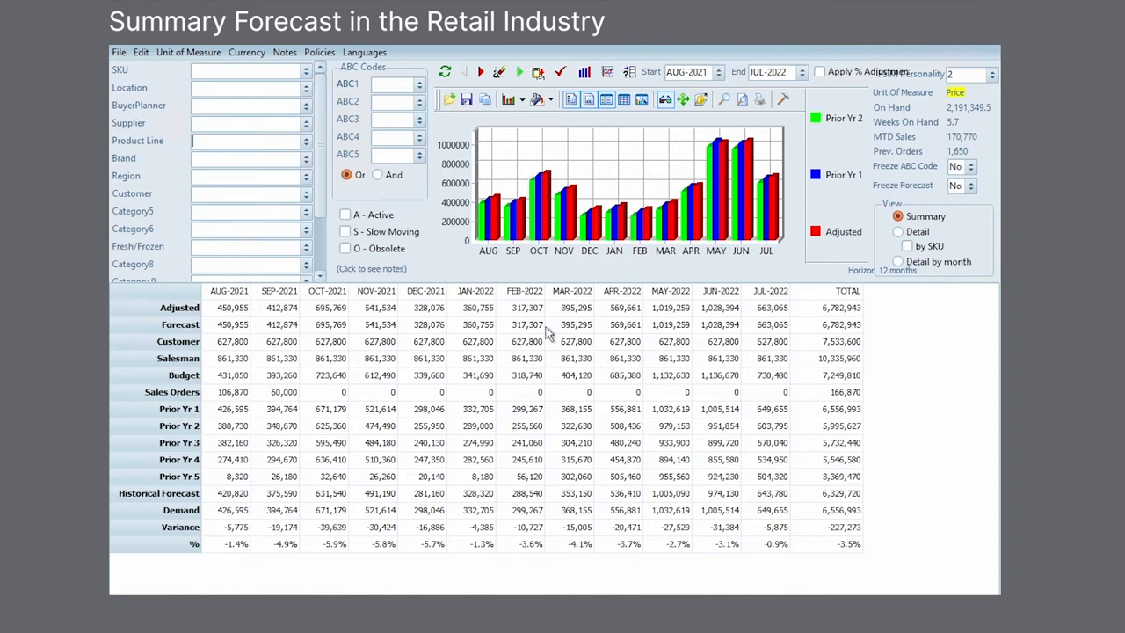
{"action": "mouse_move", "coordinate": [534, 296]}
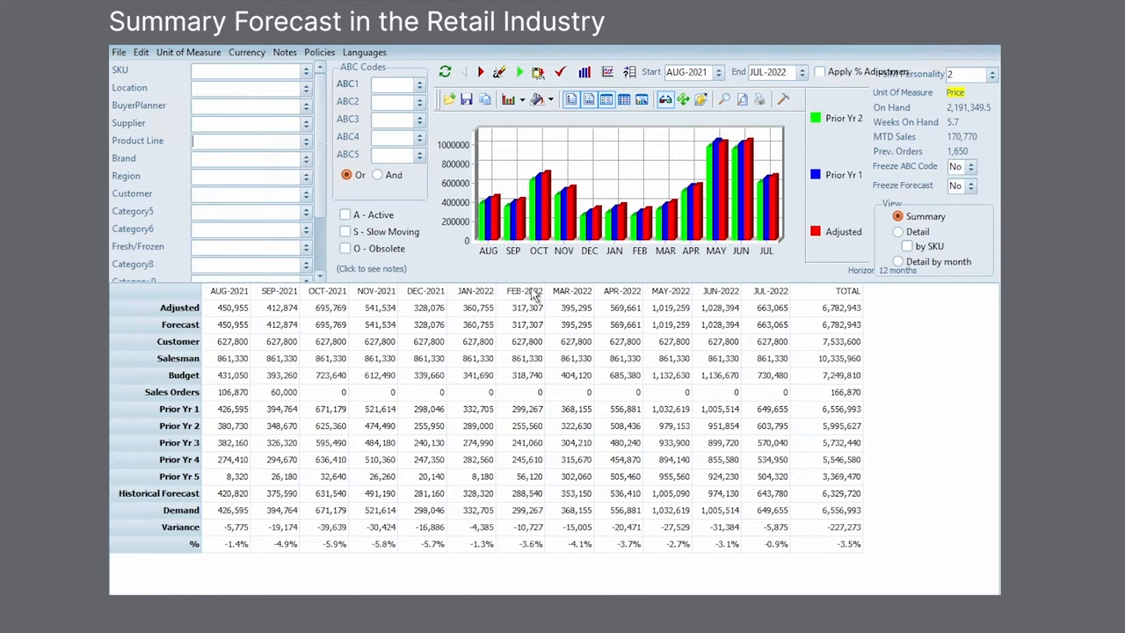
{"action": "mouse_move", "coordinate": [310, 148]}
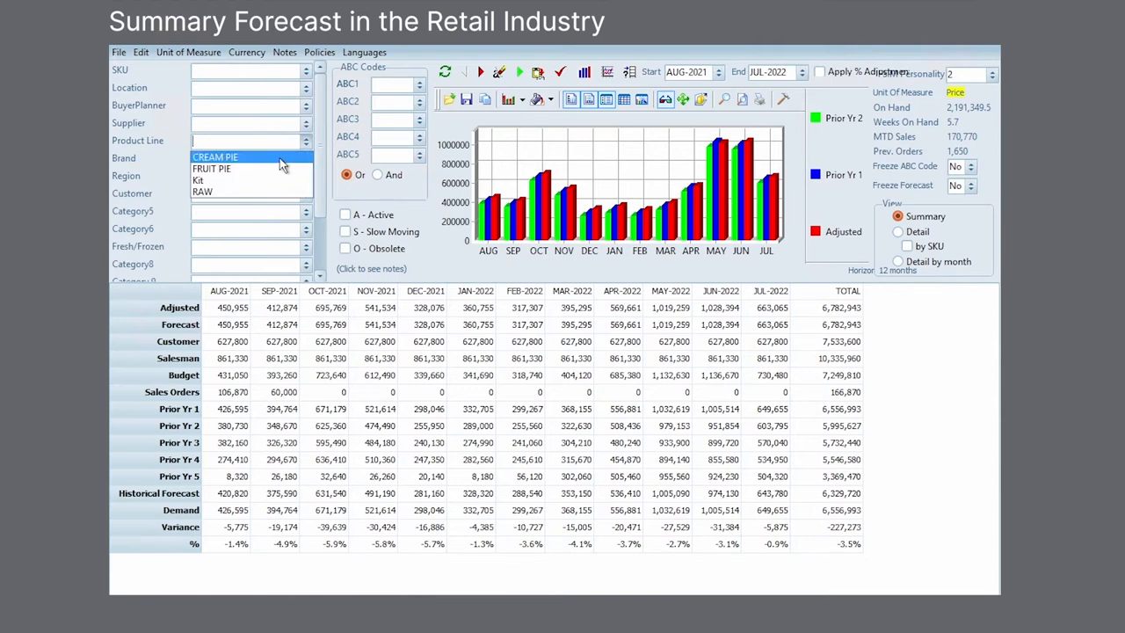
Filter the forecast to the CREAM PIE product line and refresh the grid
{"action": "left_click", "coordinate": [215, 157]}
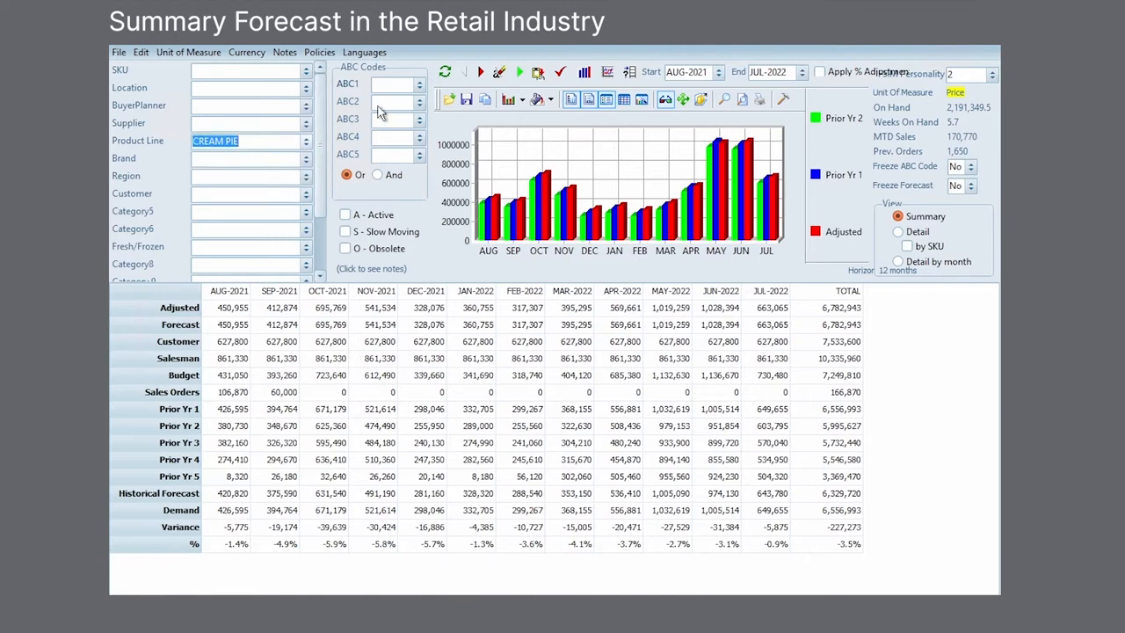
{"action": "left_click", "coordinate": [445, 72]}
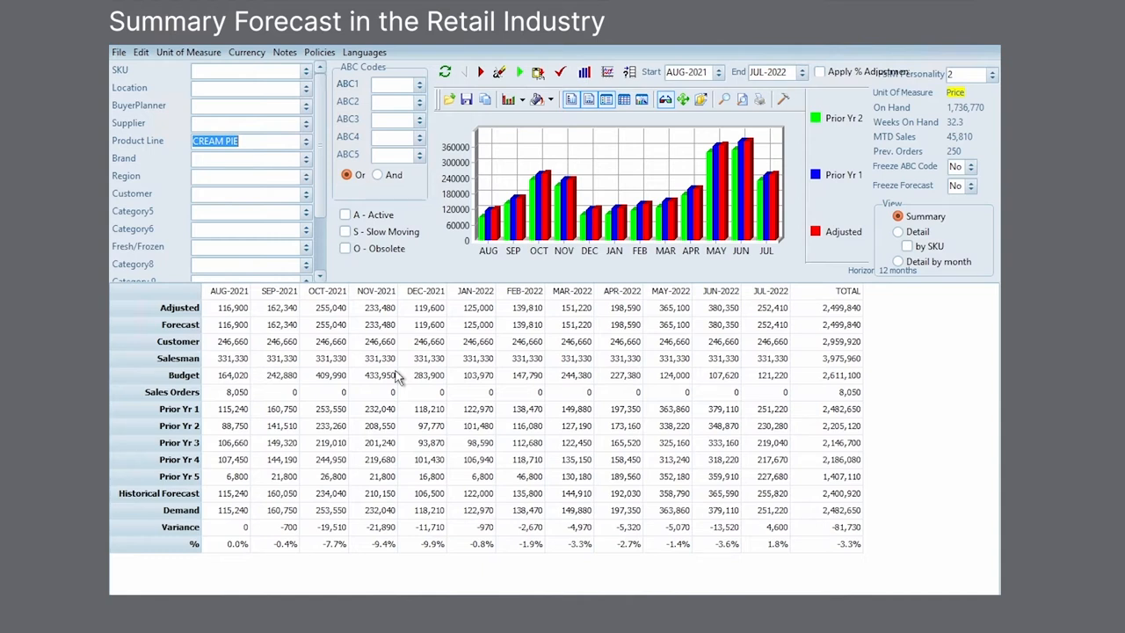
{"action": "mouse_move", "coordinate": [487, 321]}
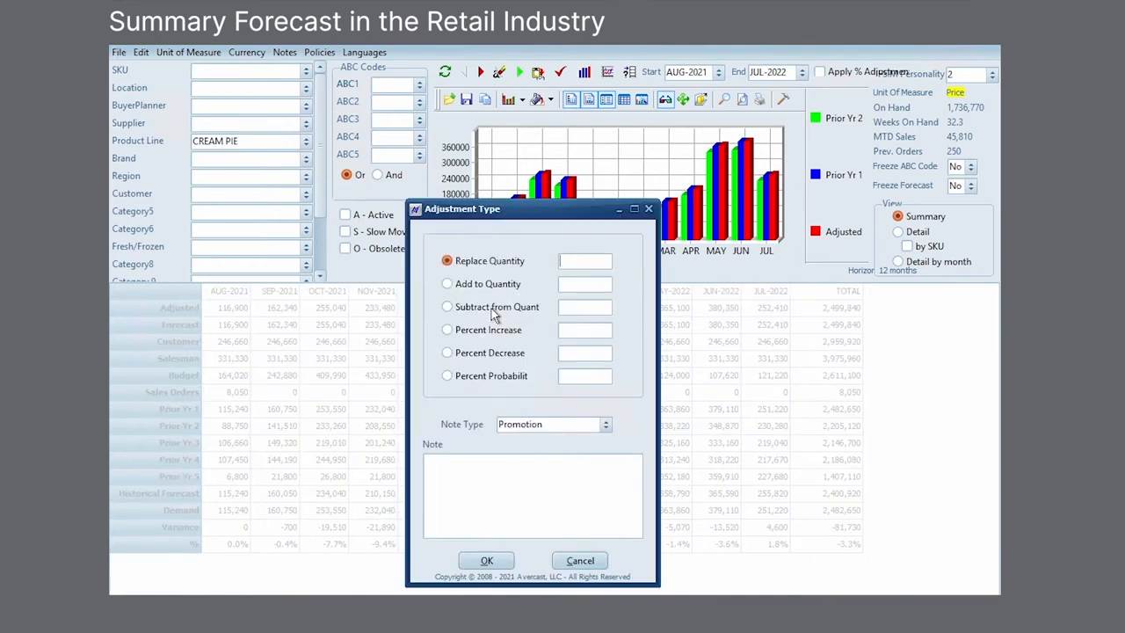
{"action": "mouse_move", "coordinate": [527, 303]}
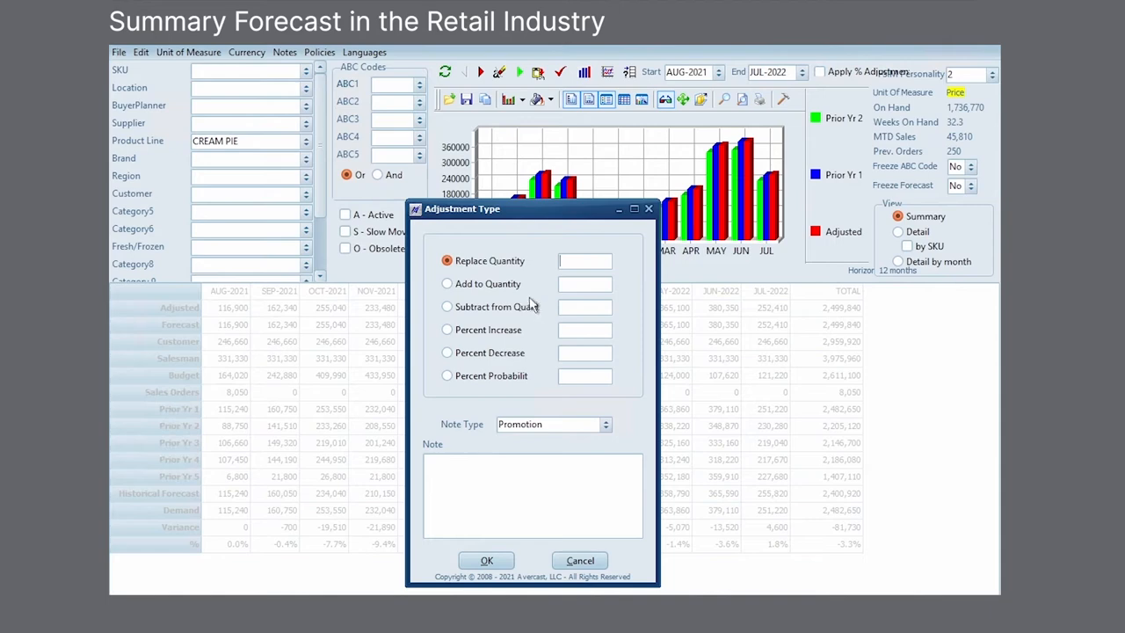
{"action": "mouse_move", "coordinate": [505, 336]}
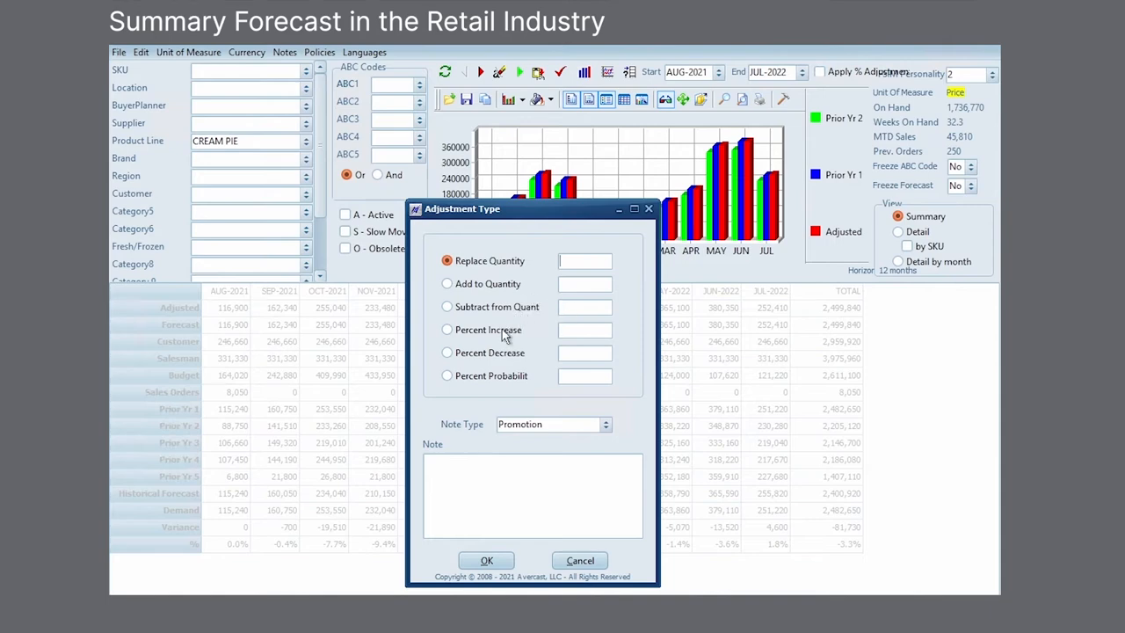
Choose Percent Increase as the JAN-2022 adjustment type and ready the percentage entry
{"action": "left_click", "coordinate": [447, 330]}
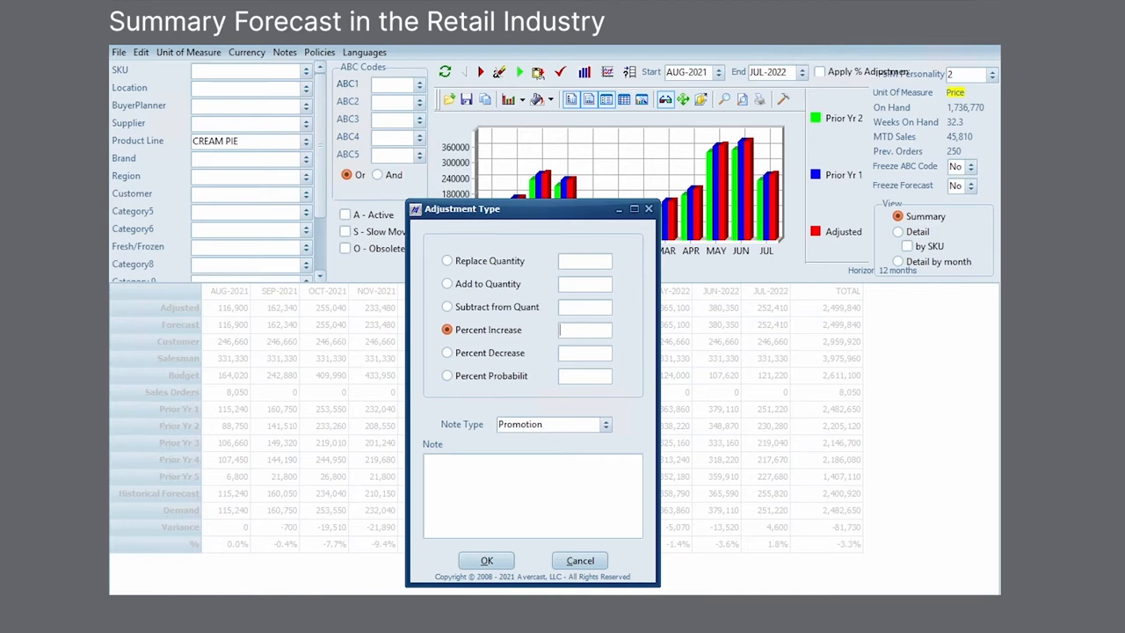
{"action": "left_click", "coordinate": [486, 561]}
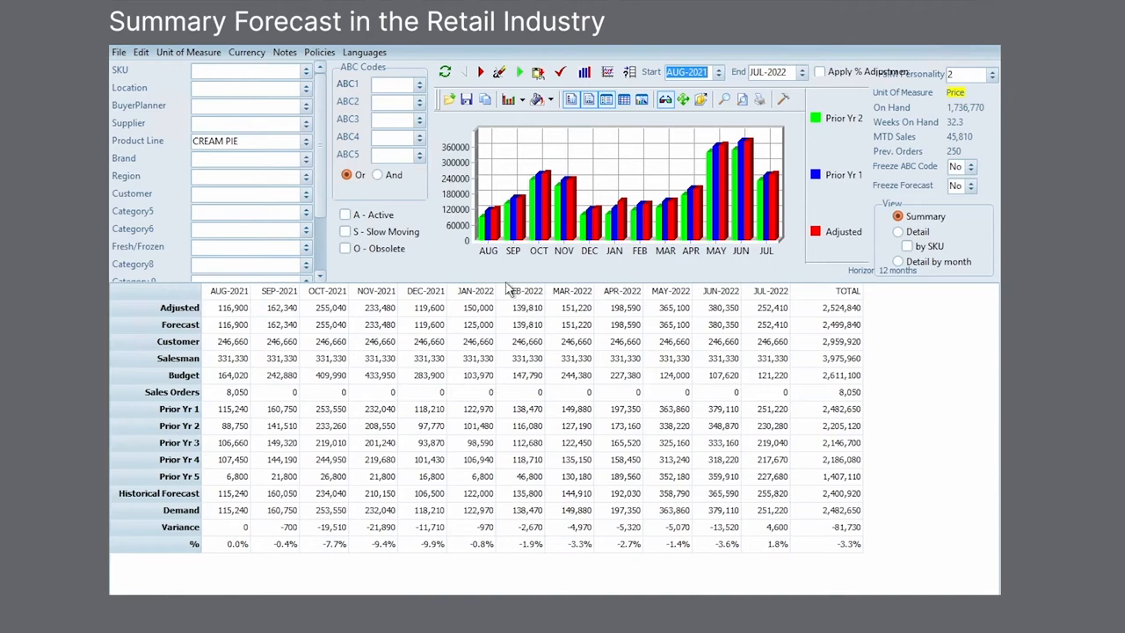
Switch the unit of measure to Units and refresh, giving an adjusted total of 58,179
{"action": "left_click", "coordinate": [188, 52]}
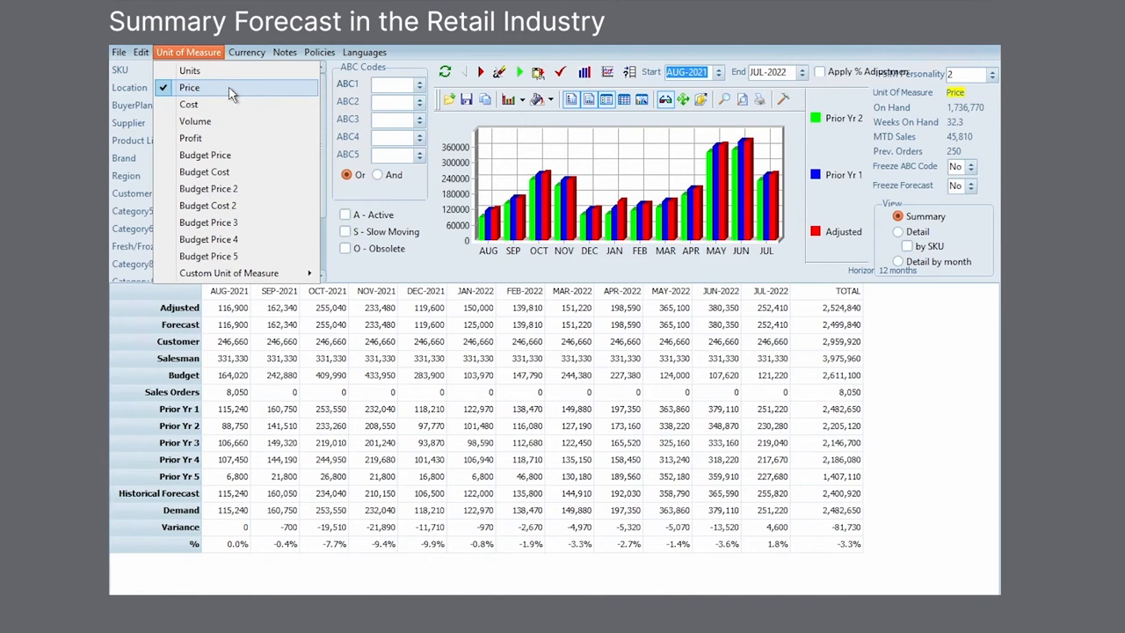
{"action": "left_click", "coordinate": [190, 70]}
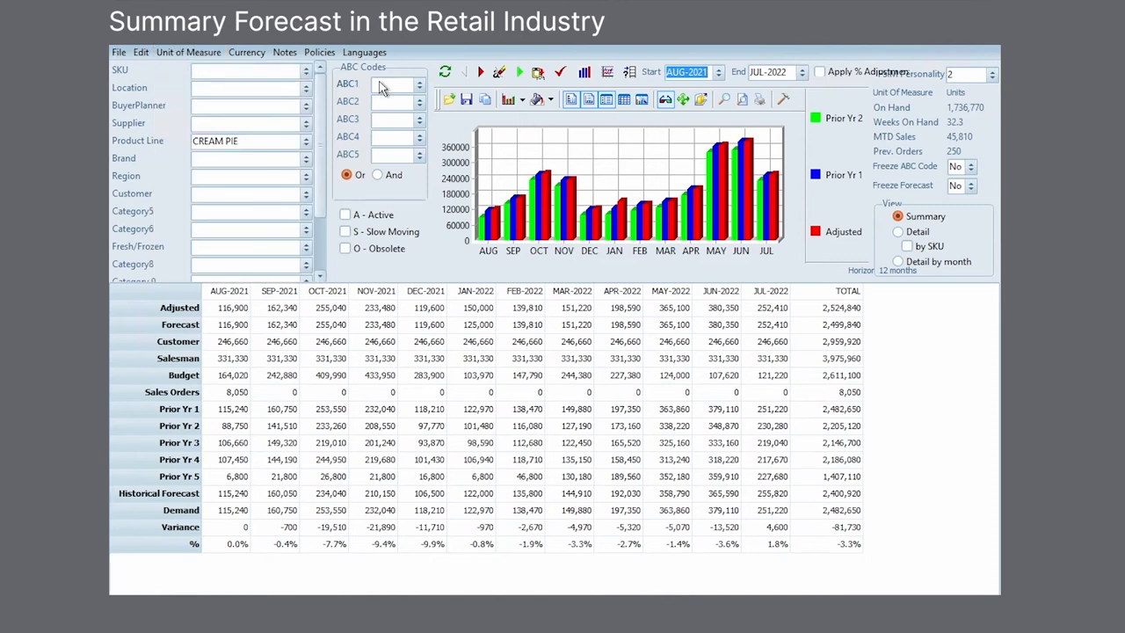
{"action": "left_click", "coordinate": [444, 72]}
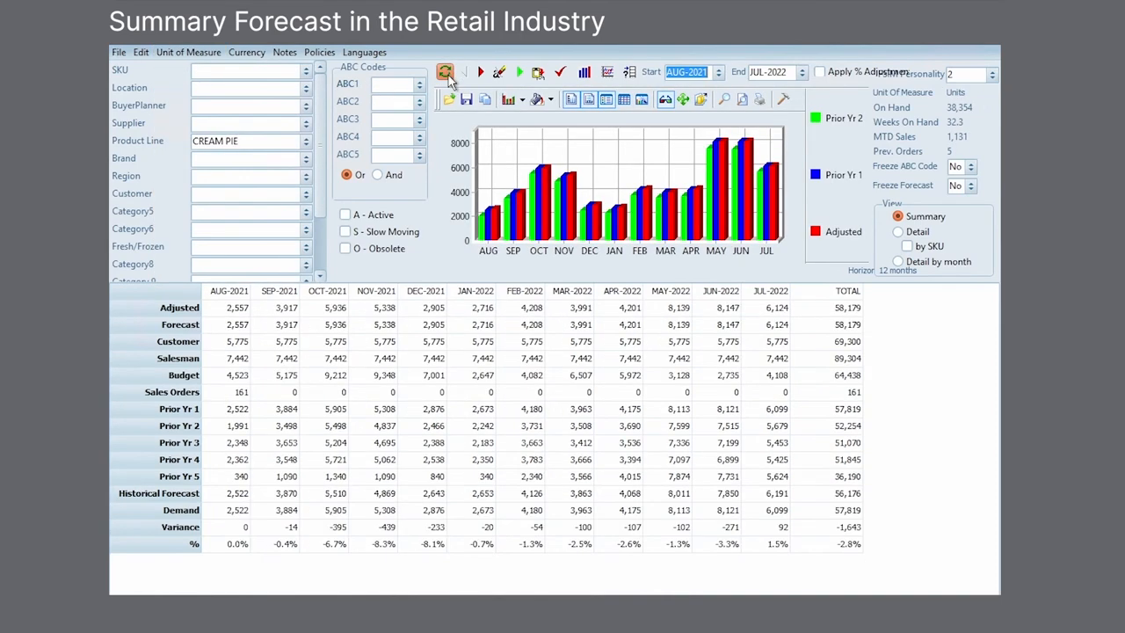